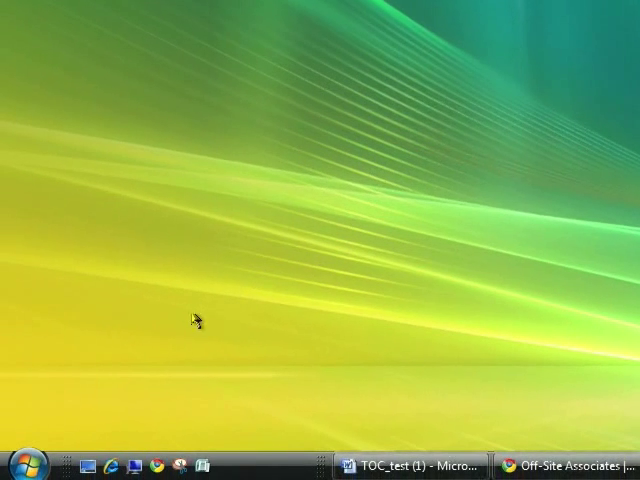
Step: Launch Microsoft Office Word 2007 from a Start menu search for 'wor', then open the Office menu
{"action": "left_click", "coordinate": [20, 465]}
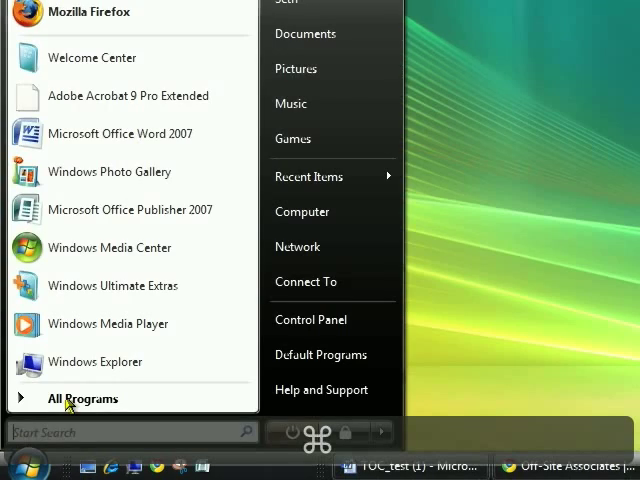
{"action": "type", "text": "wor"}
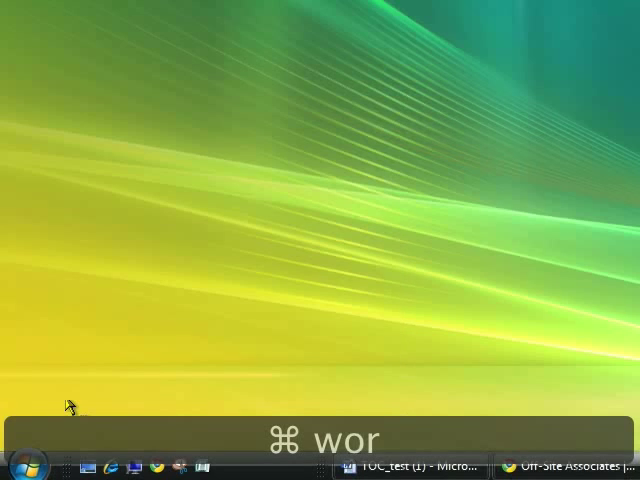
{"action": "left_click", "coordinate": [400, 466]}
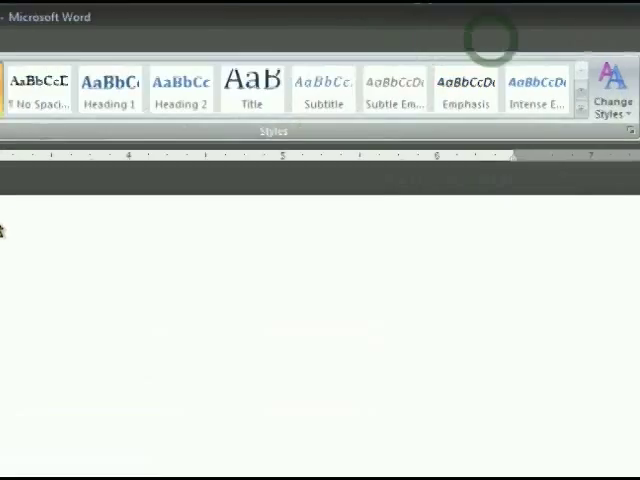
{"action": "left_click", "coordinate": [72, 41]}
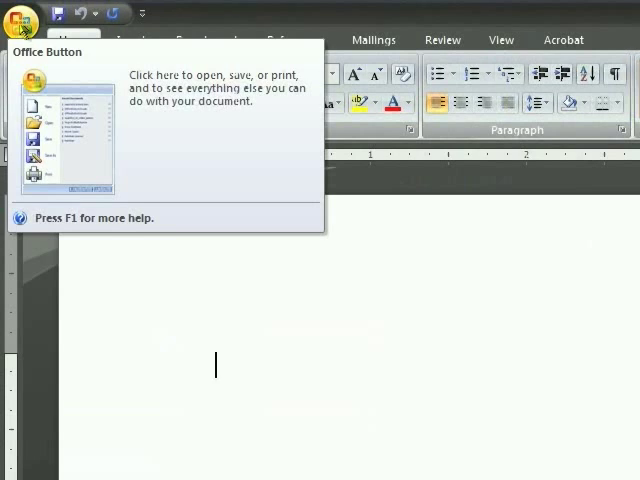
{"action": "left_click", "coordinate": [22, 18]}
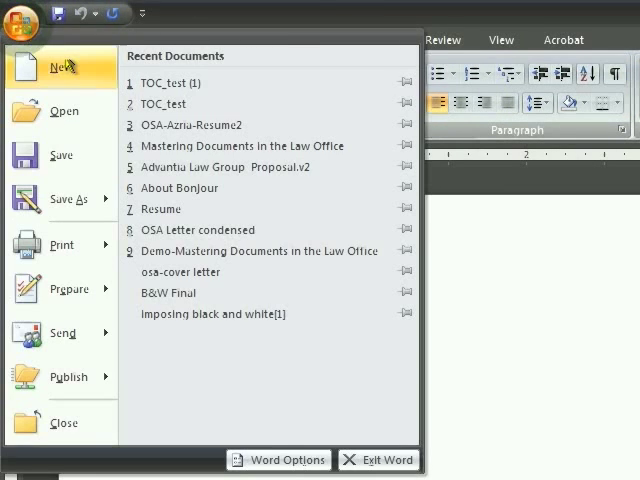
Step: Browse the Microsoft Office Online Forms category in New Document and download a legal template
{"action": "left_click", "coordinate": [64, 67]}
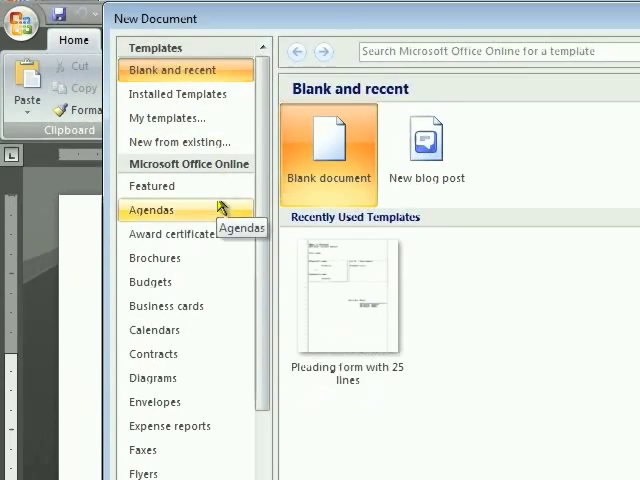
{"action": "scroll", "scroll_direction": "down", "scroll_amount": 3}
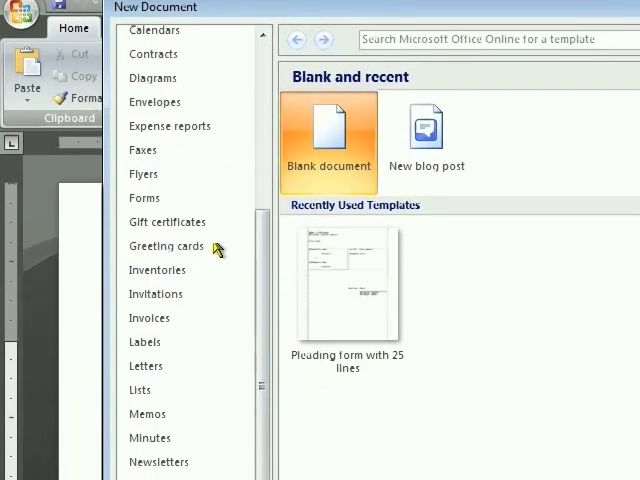
{"action": "scroll", "scroll_direction": "down", "scroll_amount": 3}
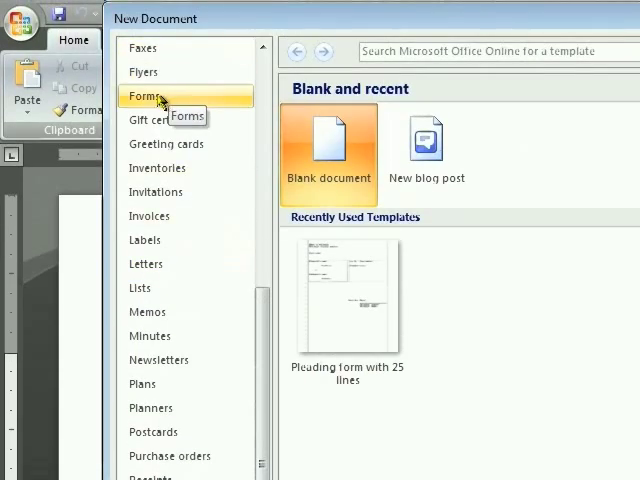
{"action": "left_click", "coordinate": [145, 96]}
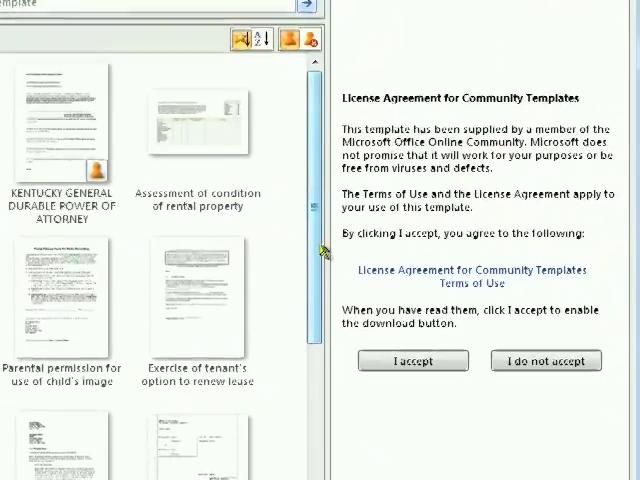
{"action": "scroll", "scroll_direction": "down", "scroll_amount": 3}
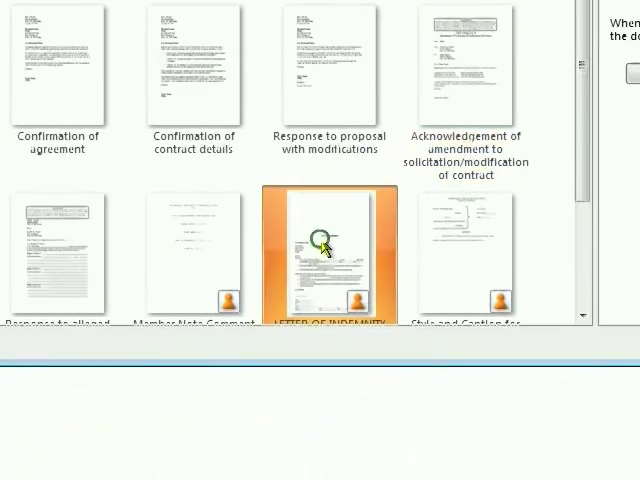
{"action": "scroll", "scroll_direction": "down", "scroll_amount": 3}
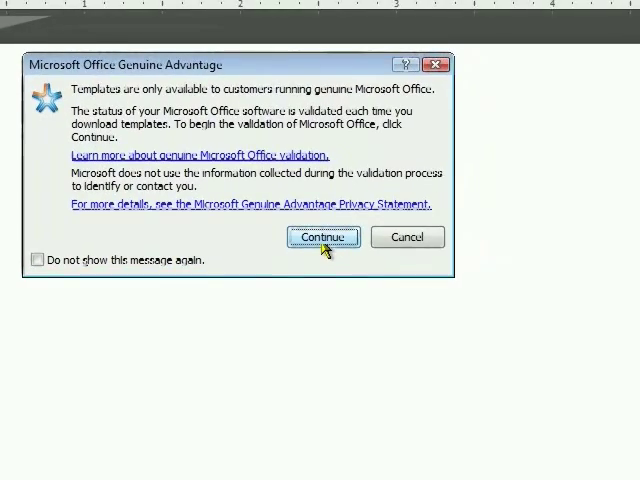
Step: Pass Office validation and open the pleading template with attorney, address and court placeholders
{"action": "left_click", "coordinate": [322, 237]}
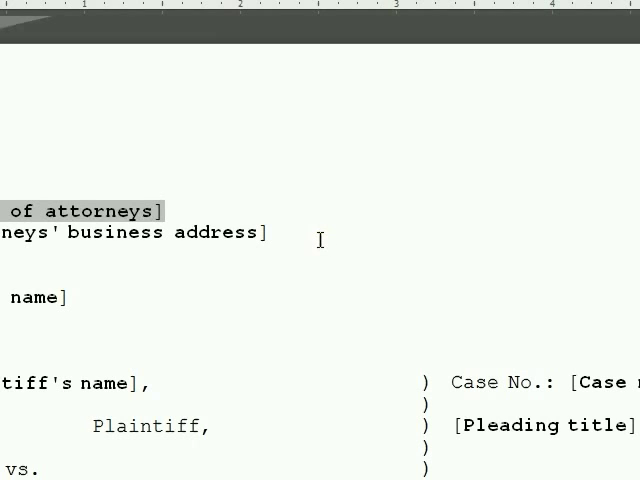
{"action": "scroll", "scroll_direction": "down", "scroll_amount": 3}
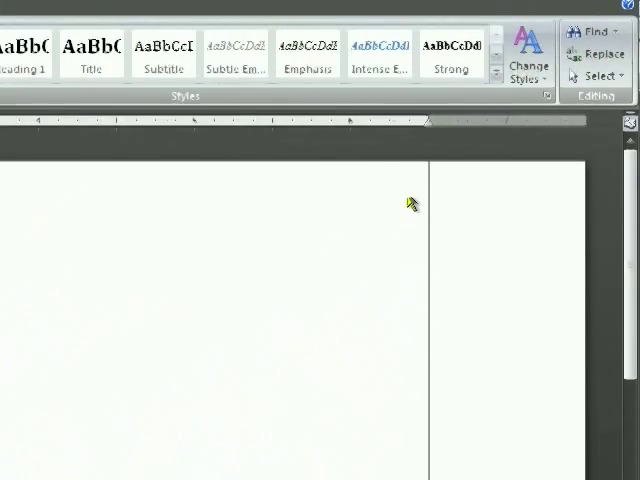
{"action": "scroll", "scroll_direction": "down", "scroll_amount": 3}
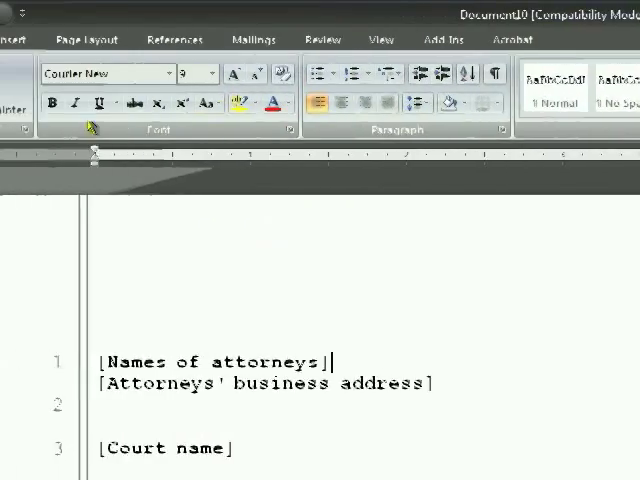
Step: Choose Draw Text Box from the Insert tab's Text Box gallery
{"action": "left_click", "coordinate": [133, 39]}
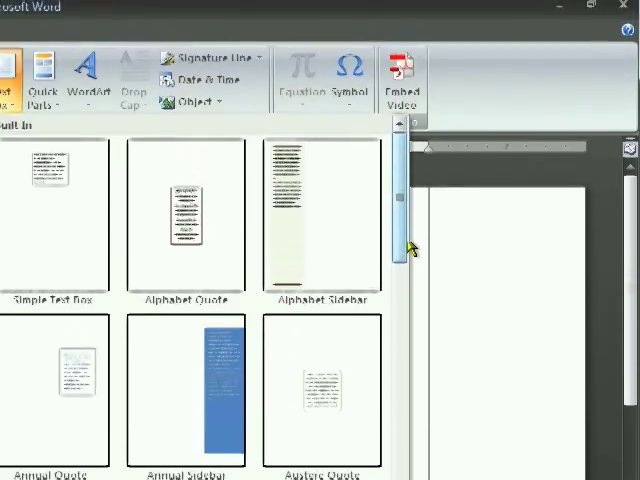
{"action": "scroll", "scroll_direction": "down", "scroll_amount": 3}
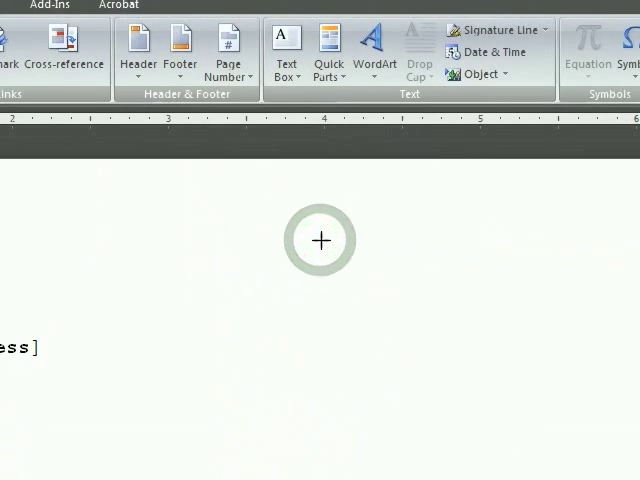
Step: Draw a text box above the case number area and type 'By Ex Parte Hearing'
{"action": "left_click_drag", "start_coordinate": [82, 108], "coordinate": [331, 249]}
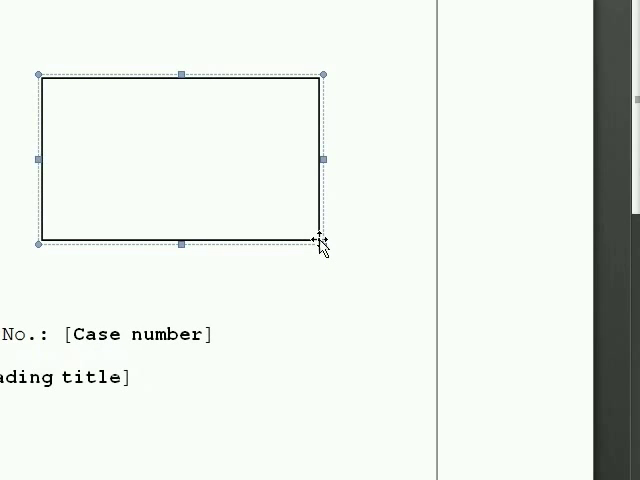
{"action": "type", "text": "Ex"}
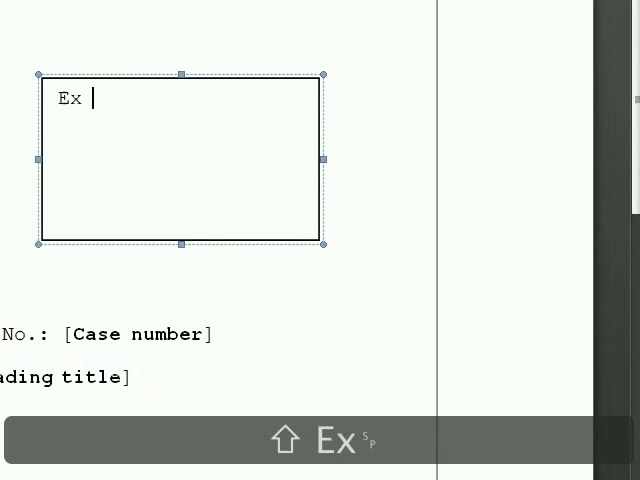
{"action": "type", "text": "Parte"}
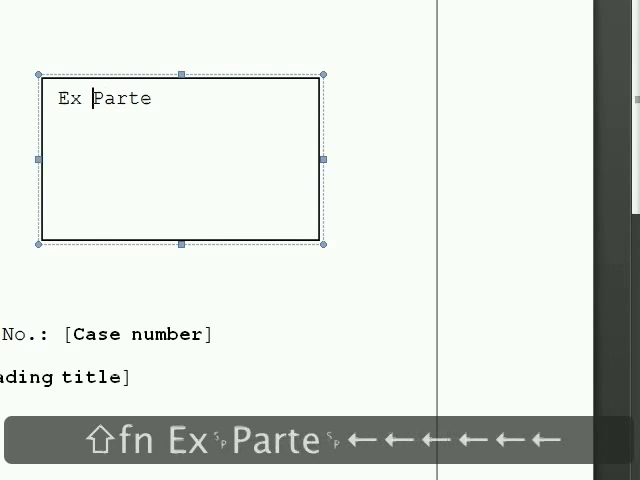
{"action": "type", "text": "By"}
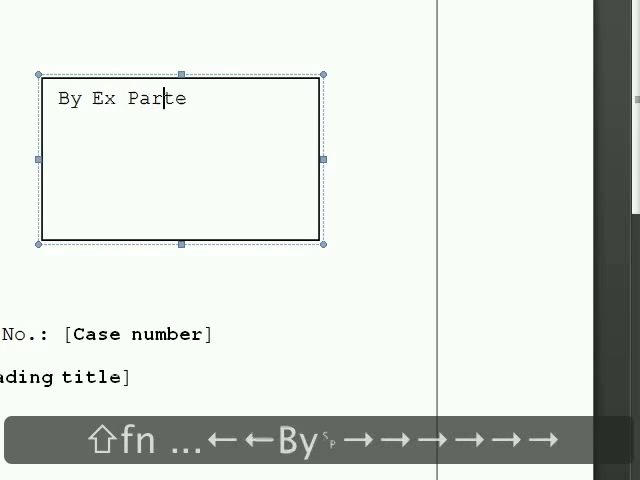
{"action": "type", "text": "Heari"}
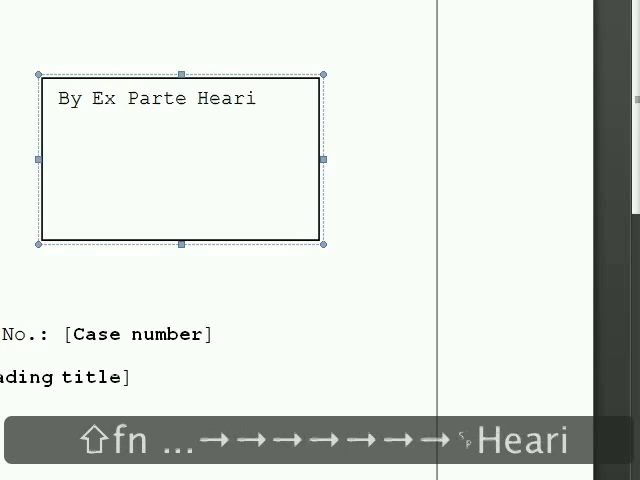
{"action": "type", "text": "ng"}
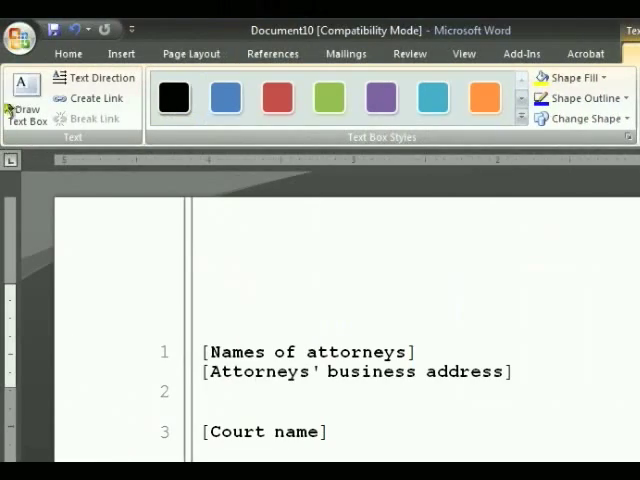
Step: Change the 'By Ex Parte Hearing' text box font to Arial from the Home tab
{"action": "left_click", "coordinate": [68, 53]}
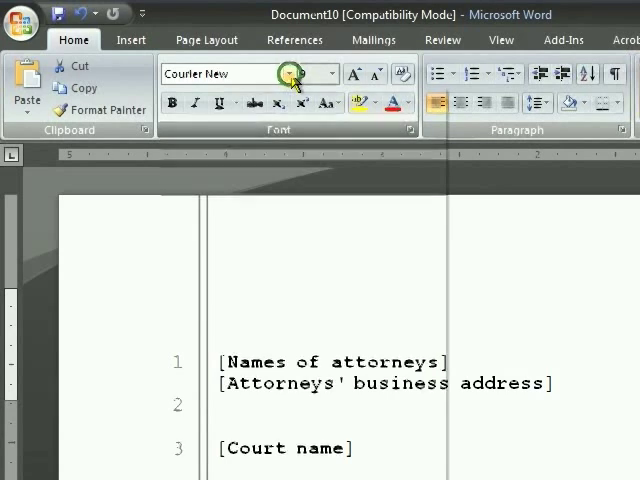
{"action": "left_click", "coordinate": [292, 73]}
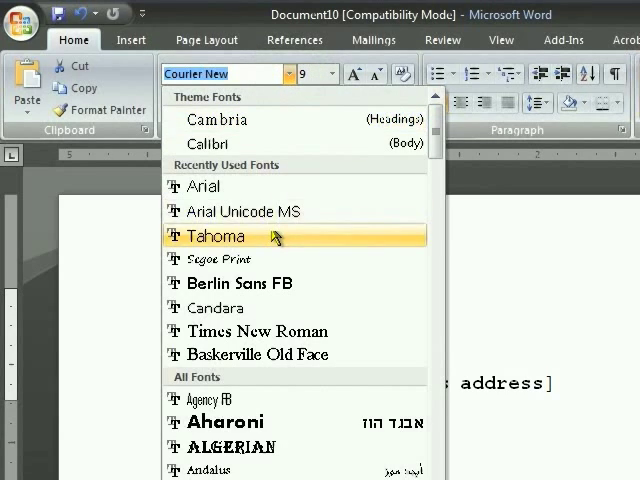
{"action": "left_click", "coordinate": [203, 186]}
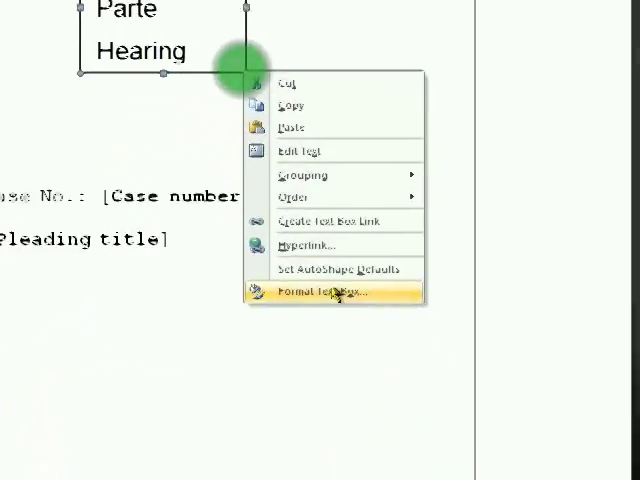
Step: Set the text box line color to No Color in Format Text Box
{"action": "left_click", "coordinate": [320, 293]}
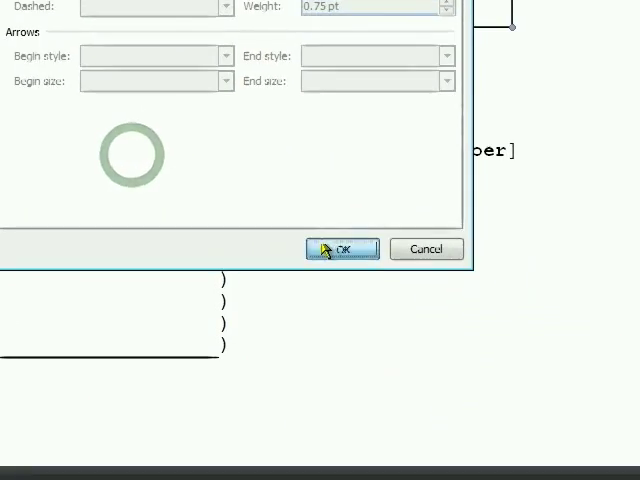
{"action": "left_click", "coordinate": [341, 249]}
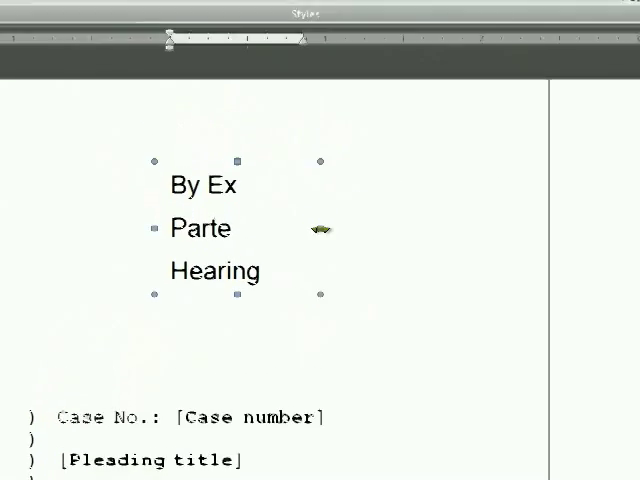